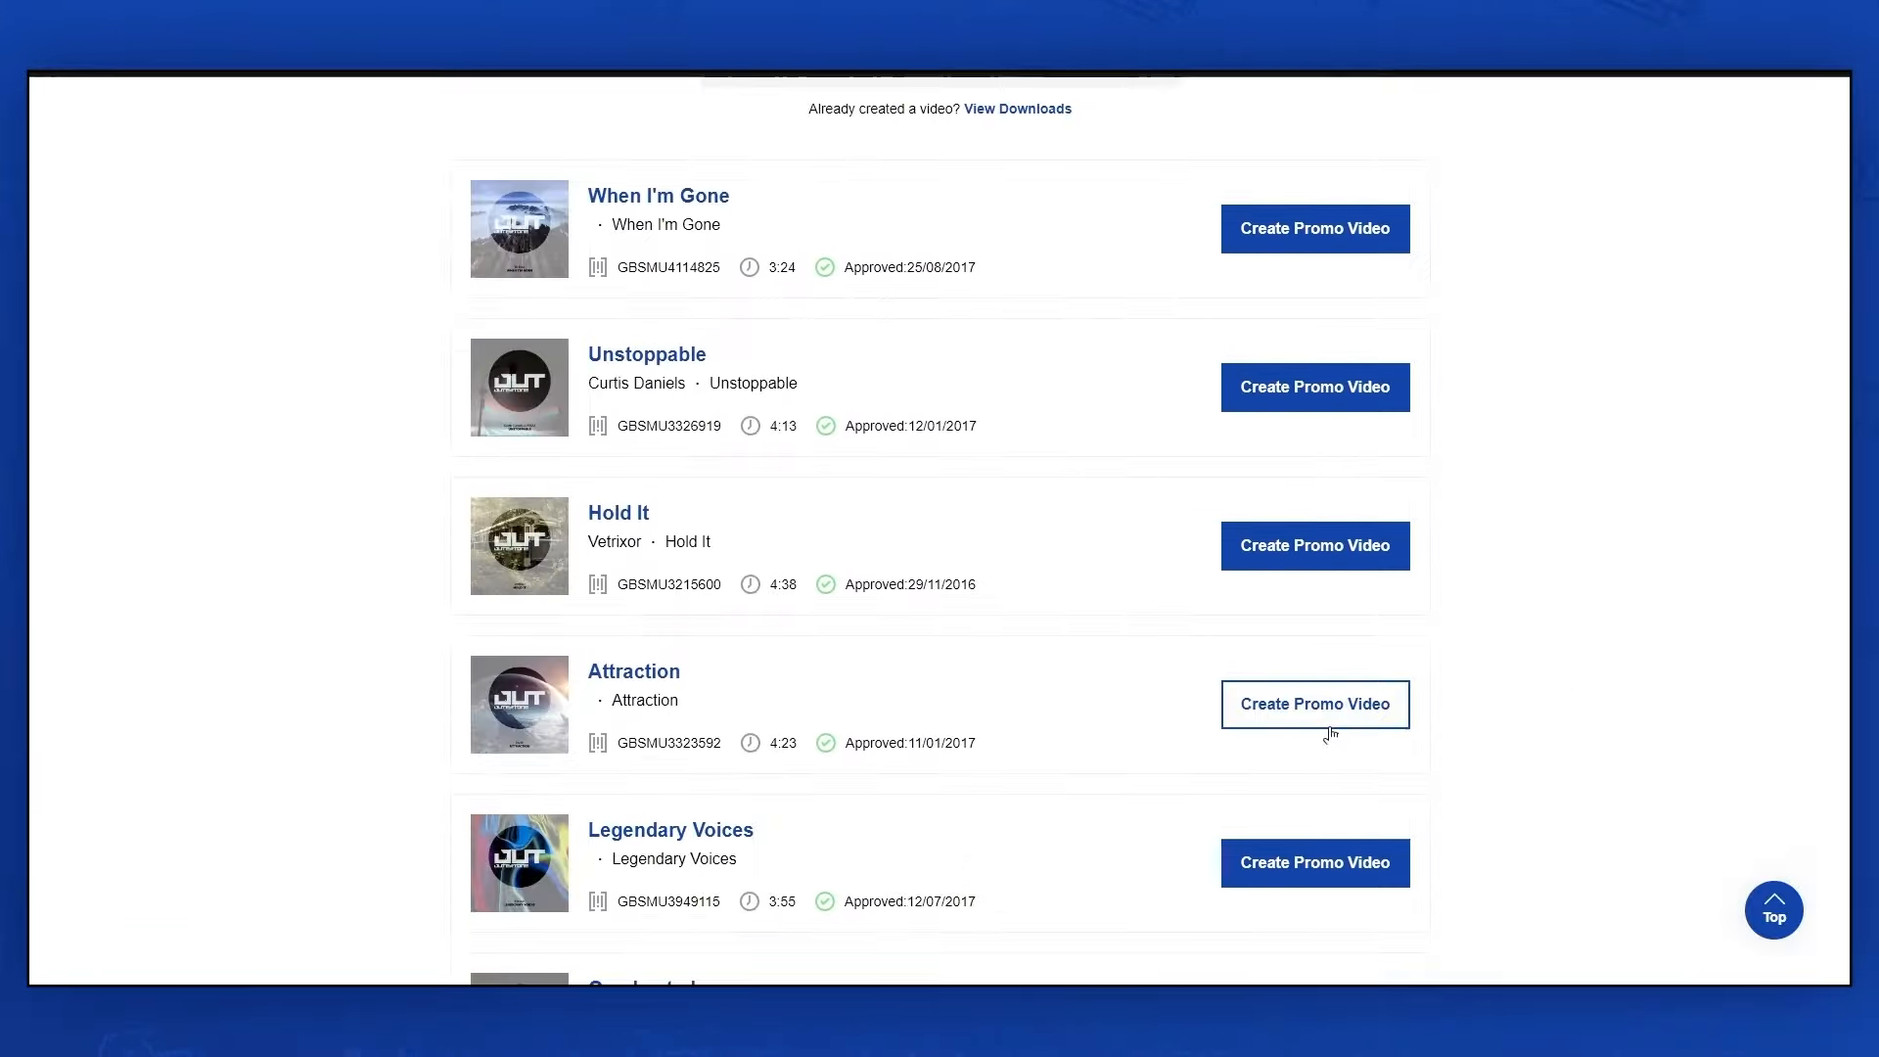
Start a promo video for the track Attraction by Brakk.
left_click(1313, 702)
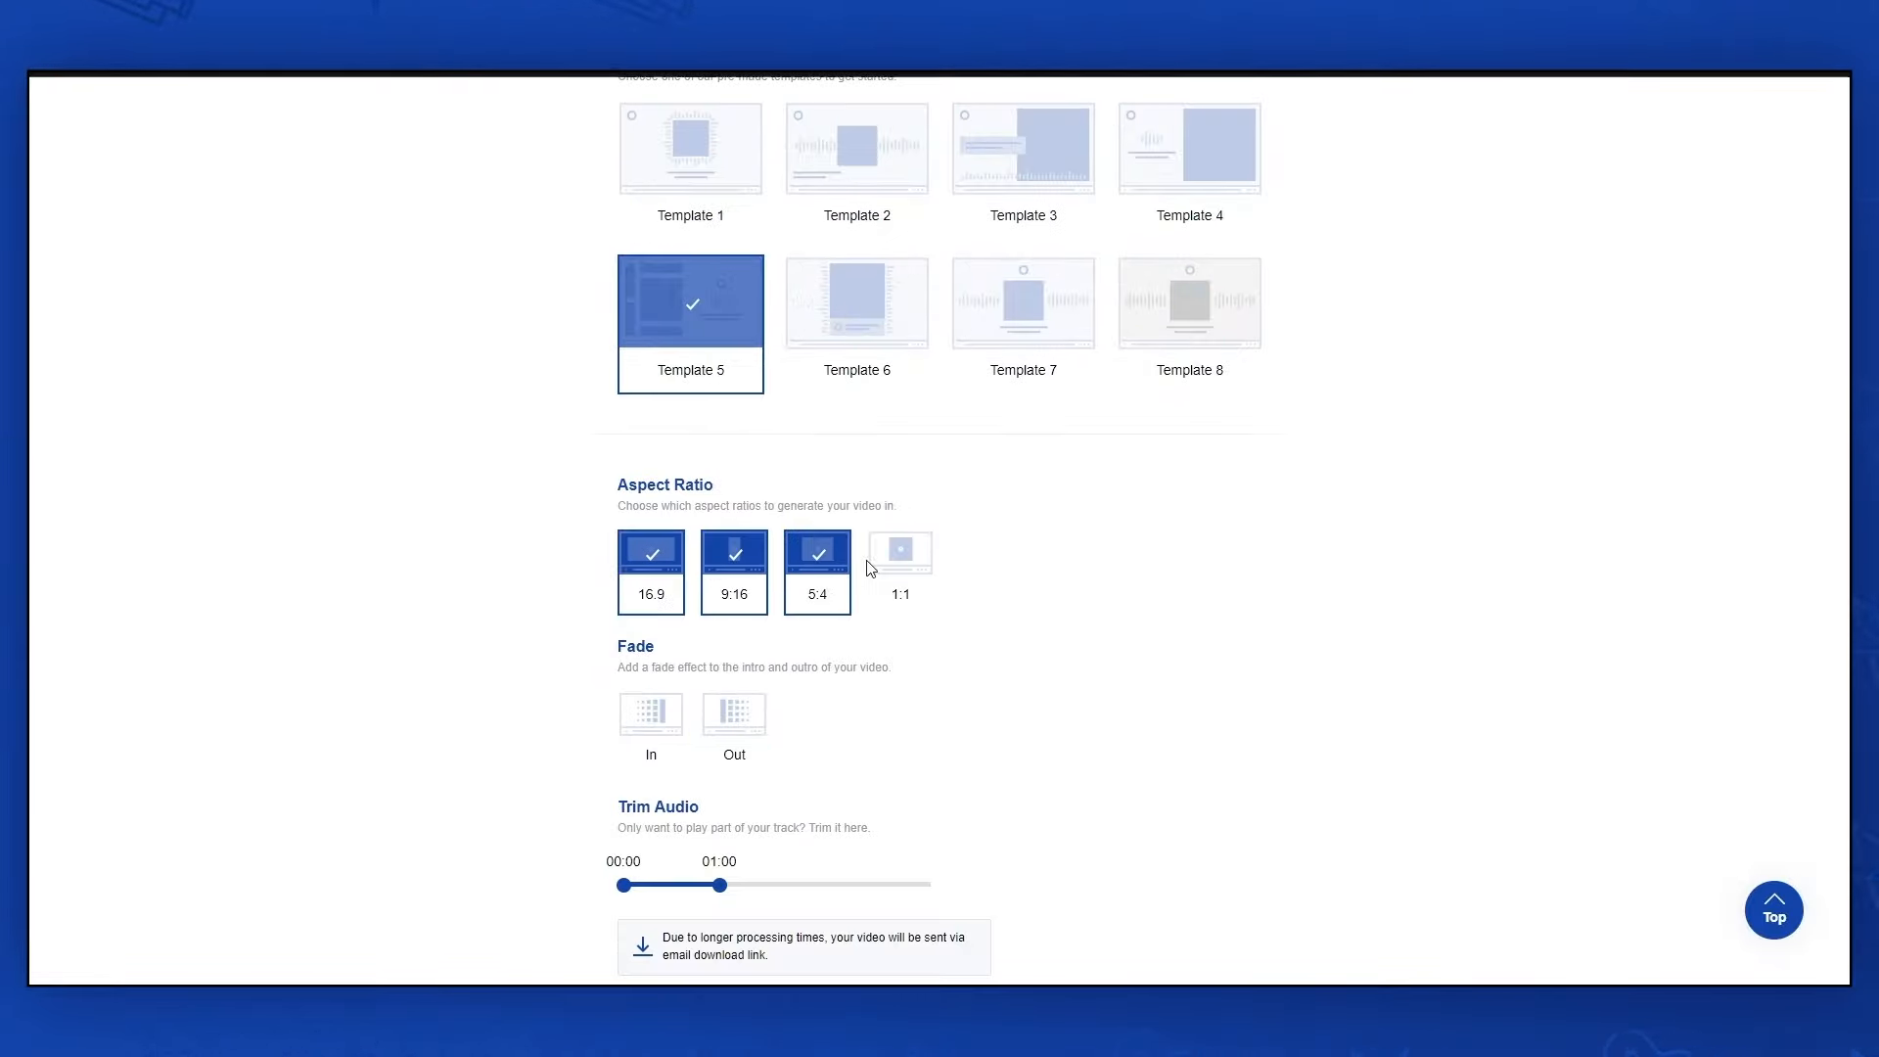
Generate the video with Template 5 settings and proceed through payment to the Download Video page.
scroll("down", 3)
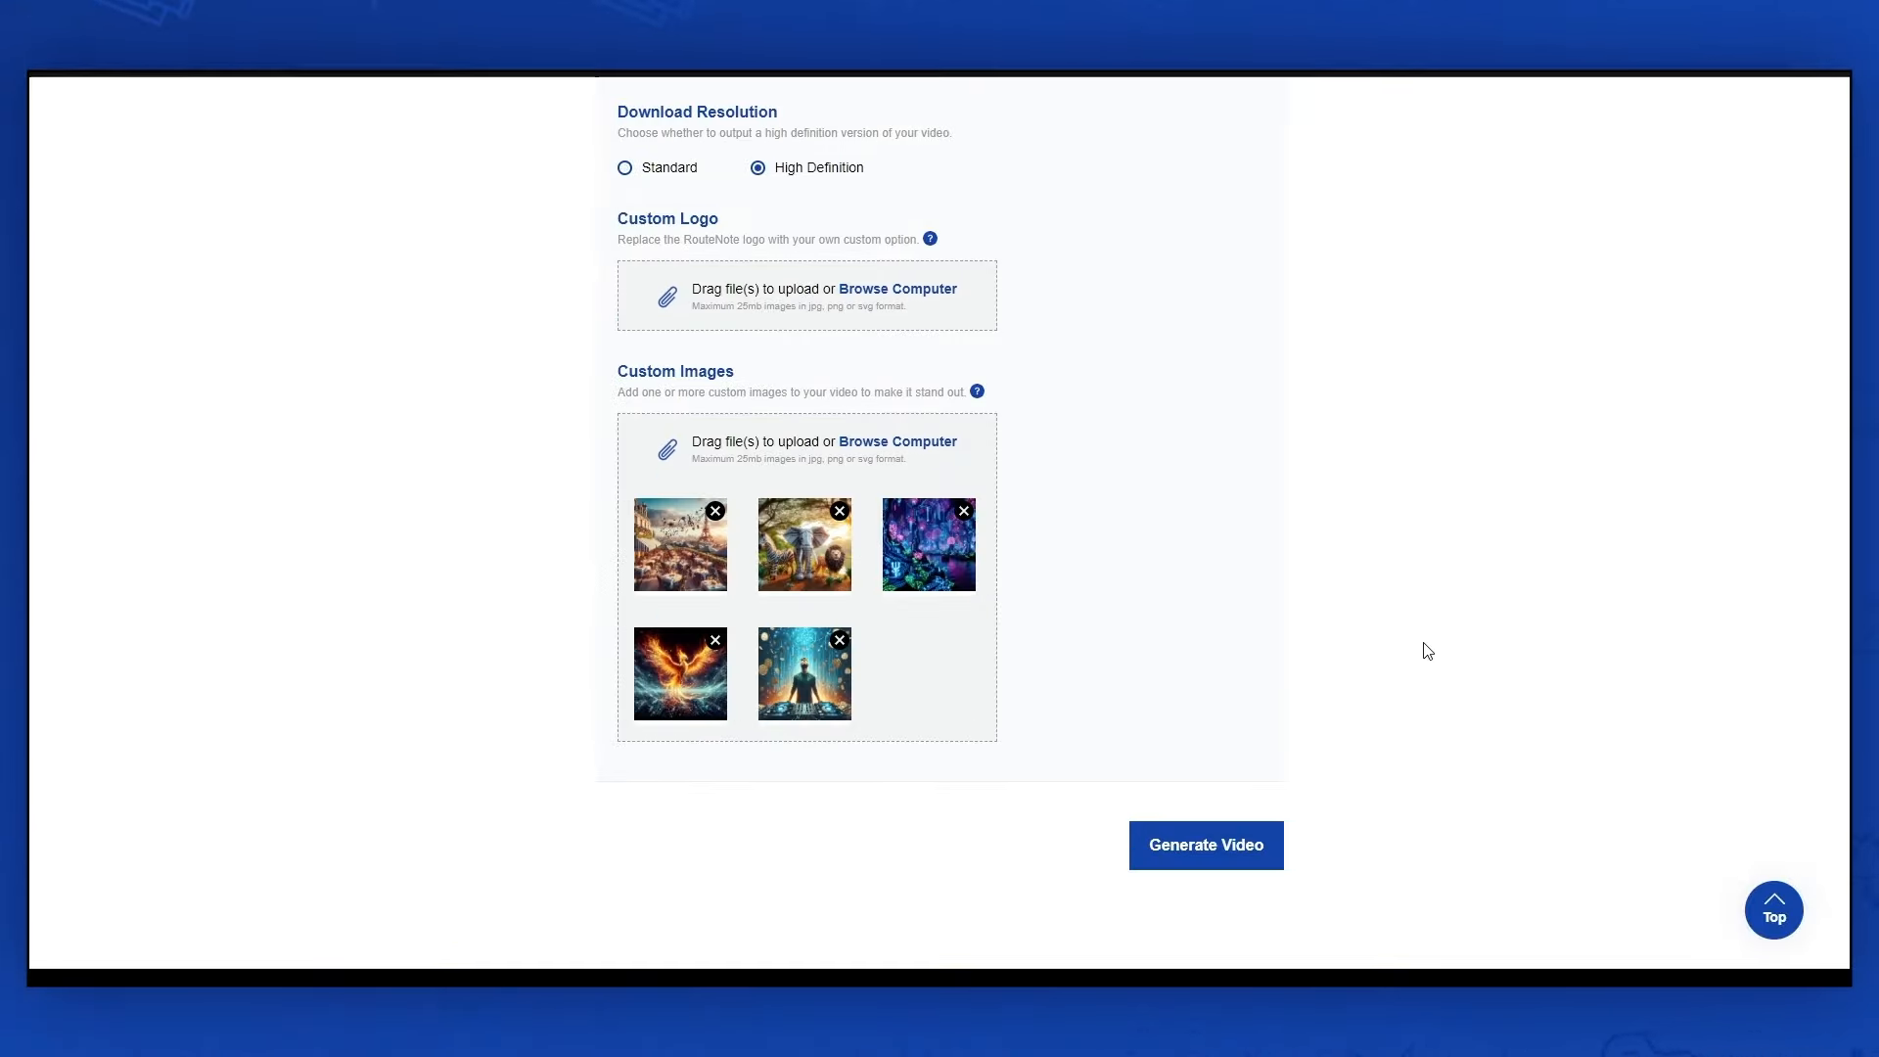
left_click(1205, 846)
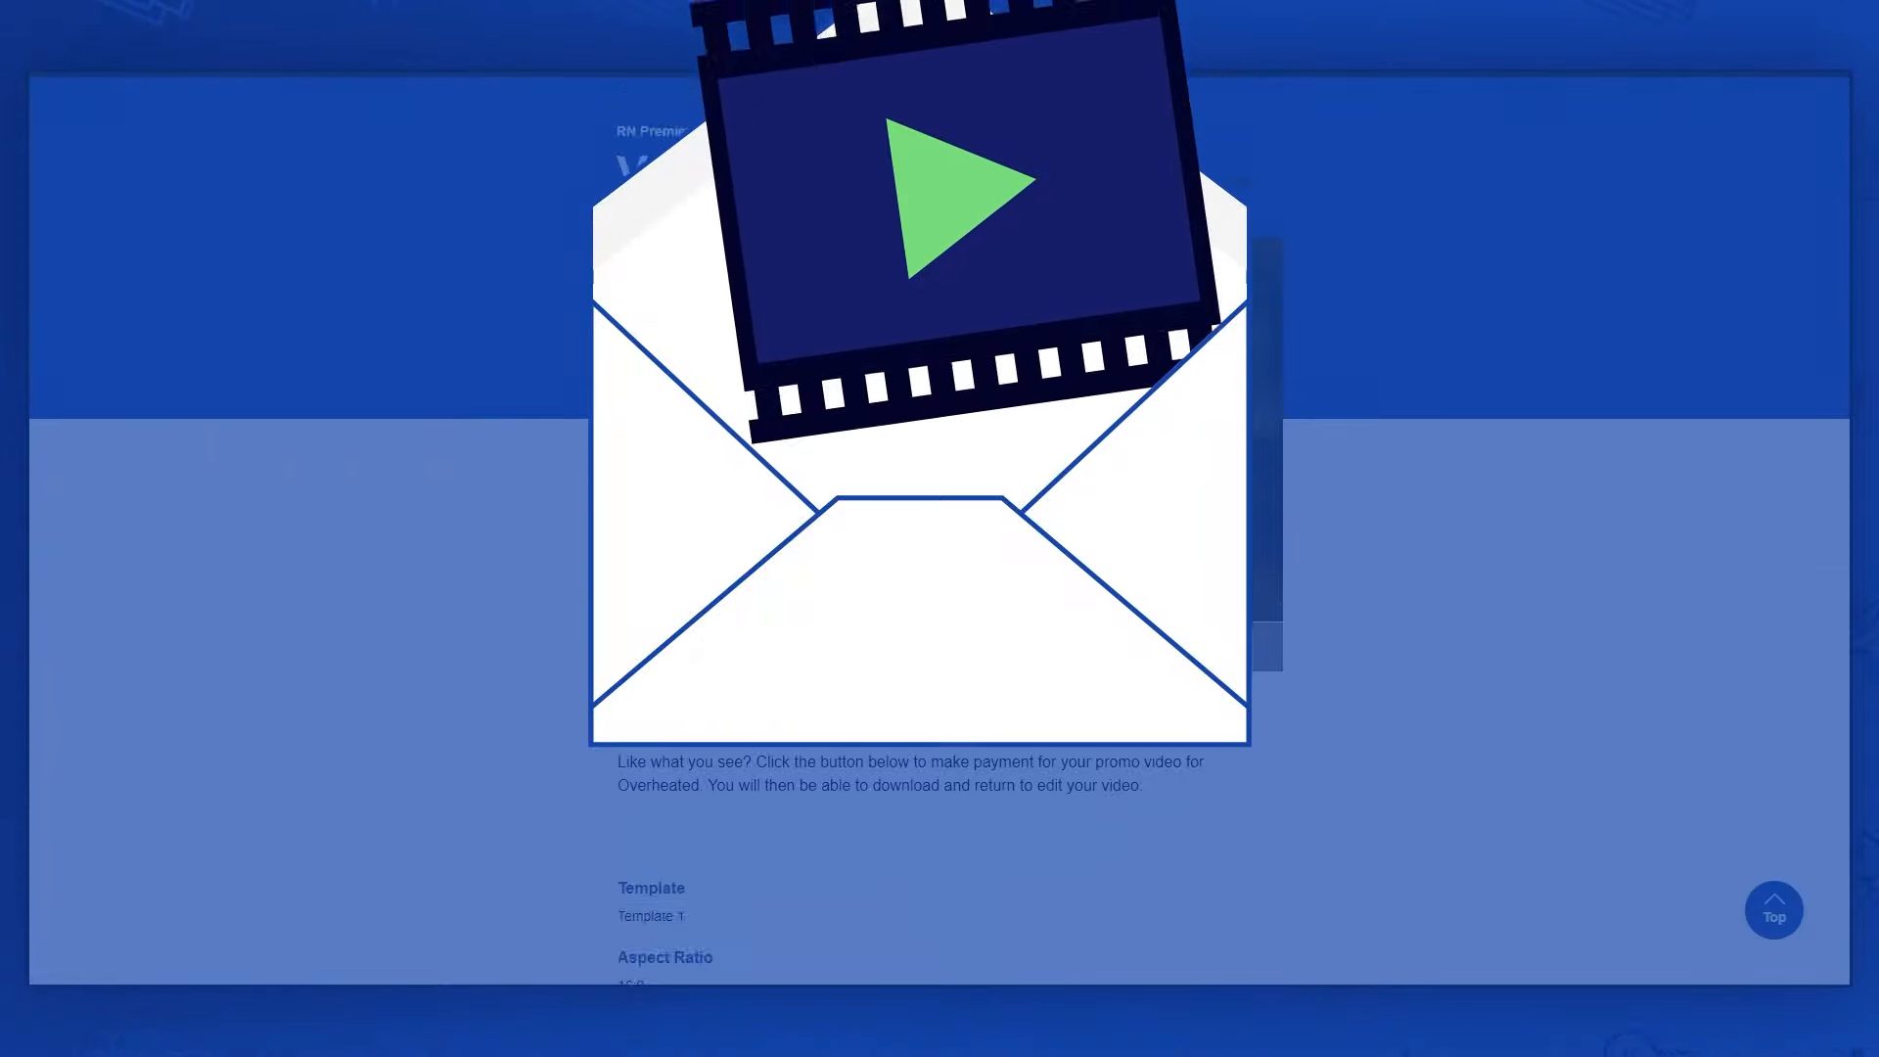
scroll("down", 3)
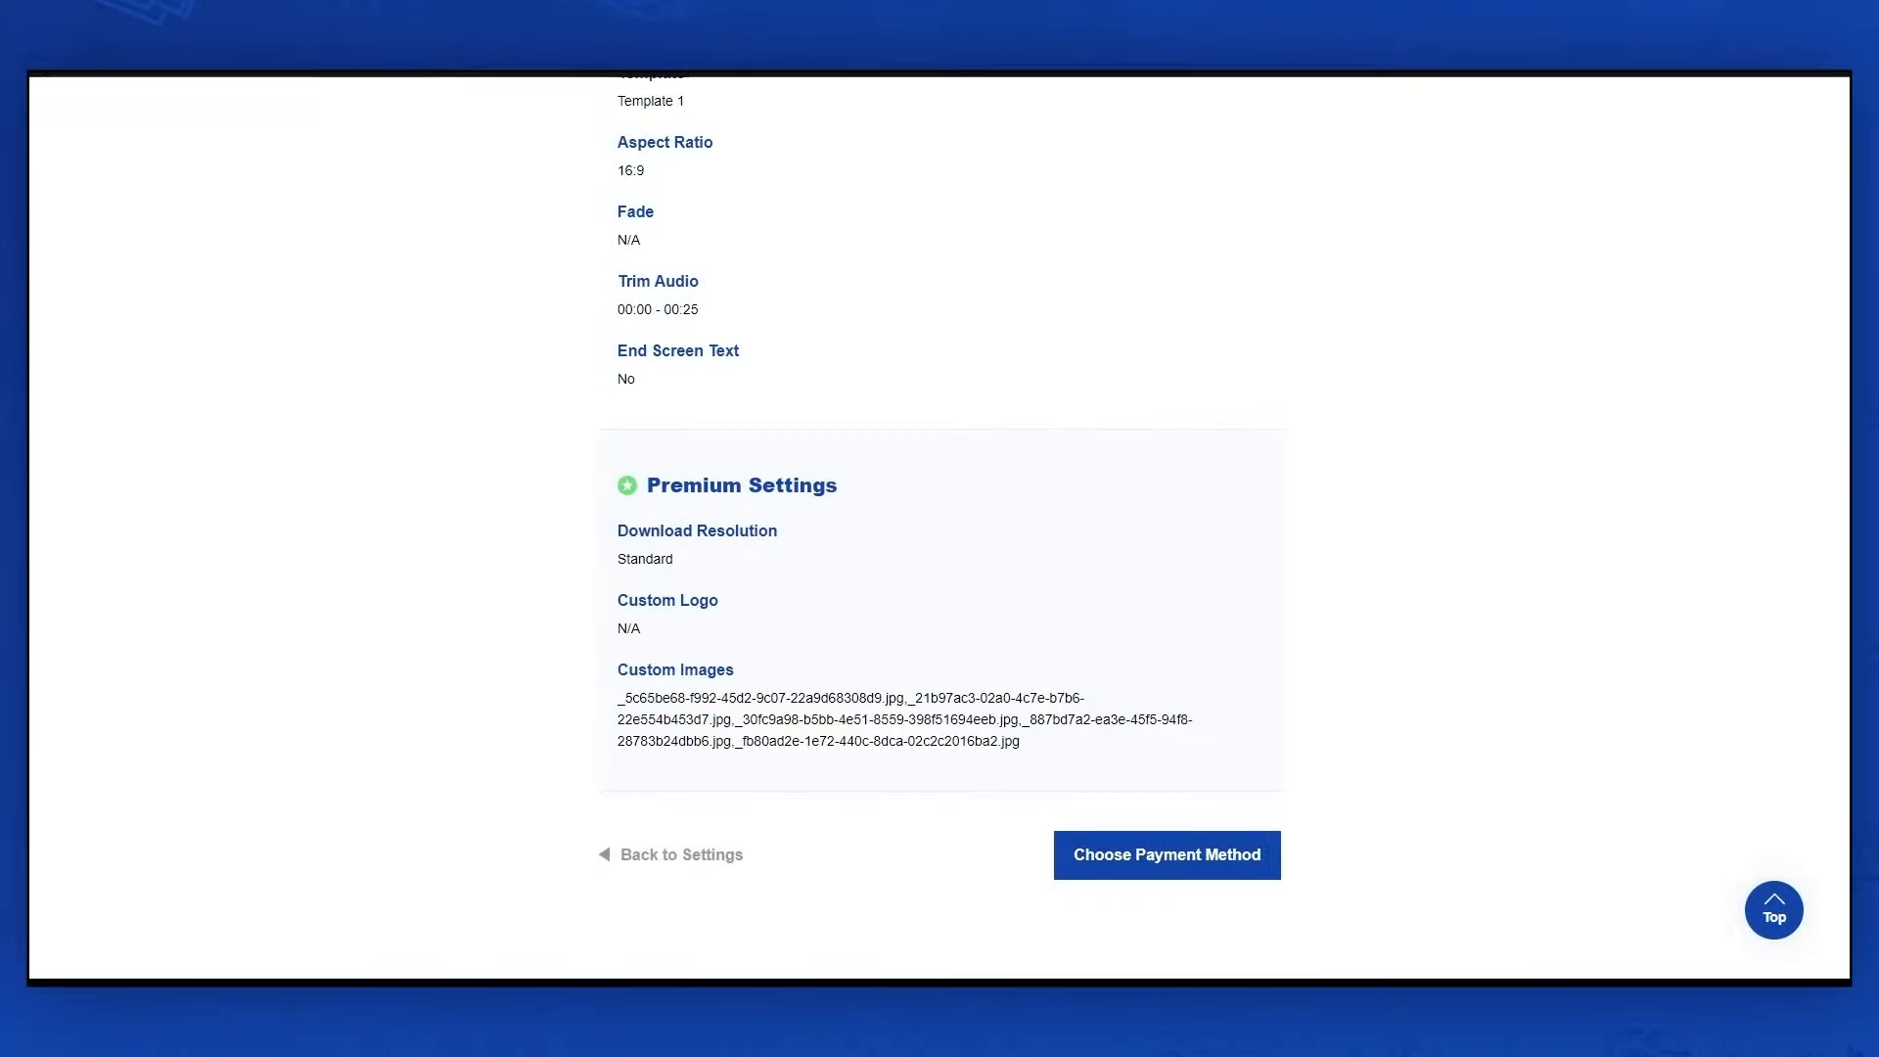
left_click(1164, 855)
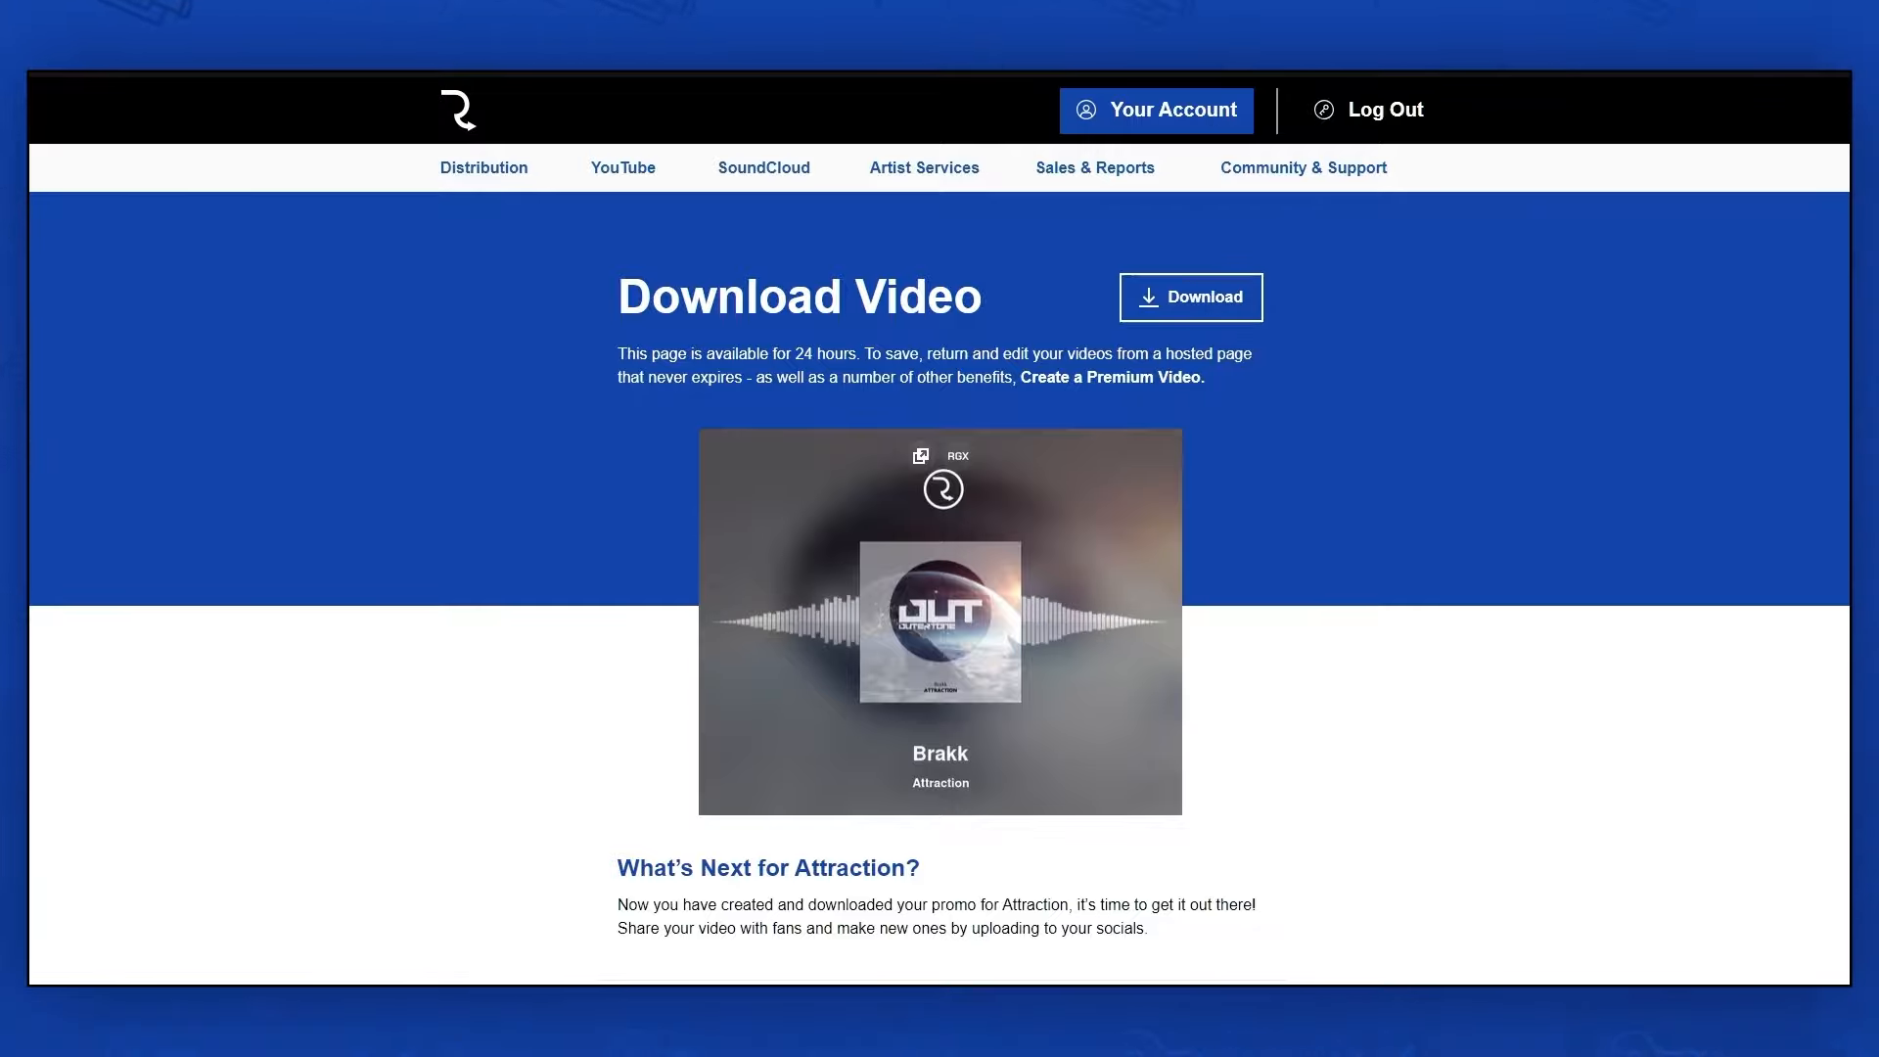